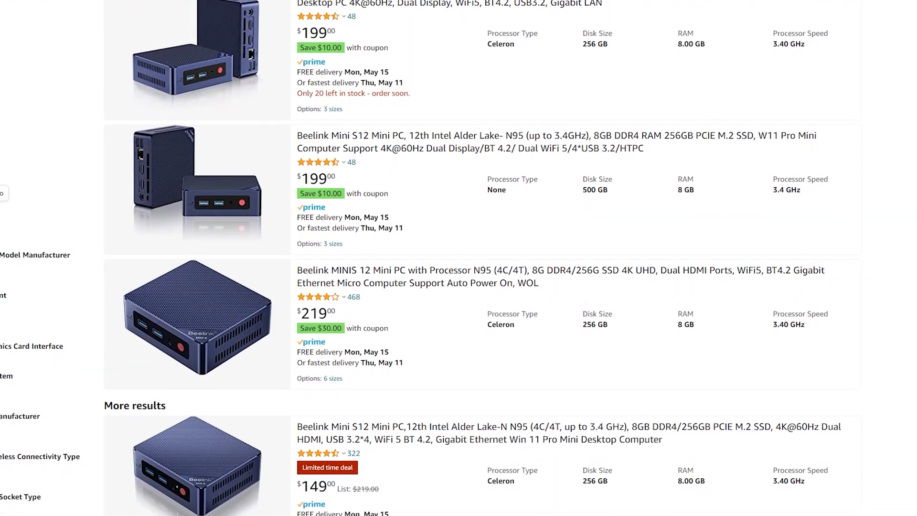
Scroll through the Beelink EQ12 listing to reach its product image gallery.
scroll(down, 3)
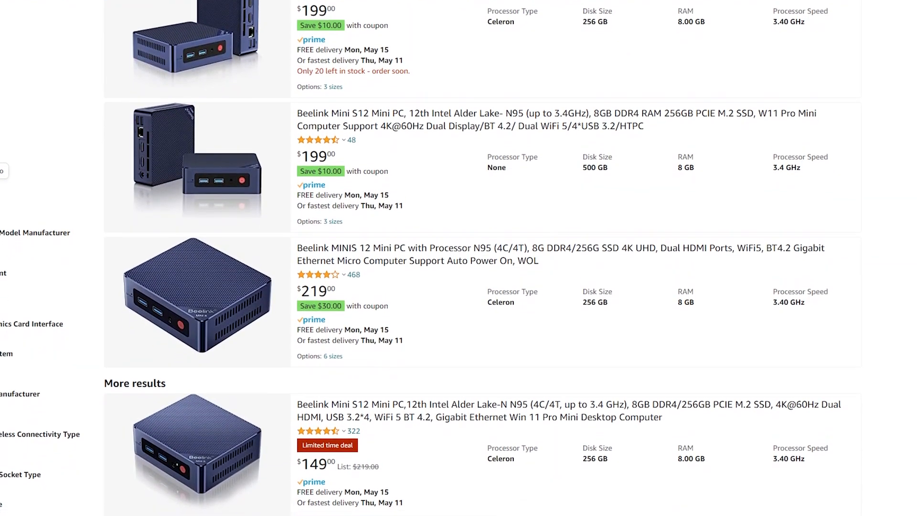
scroll(down, 3)
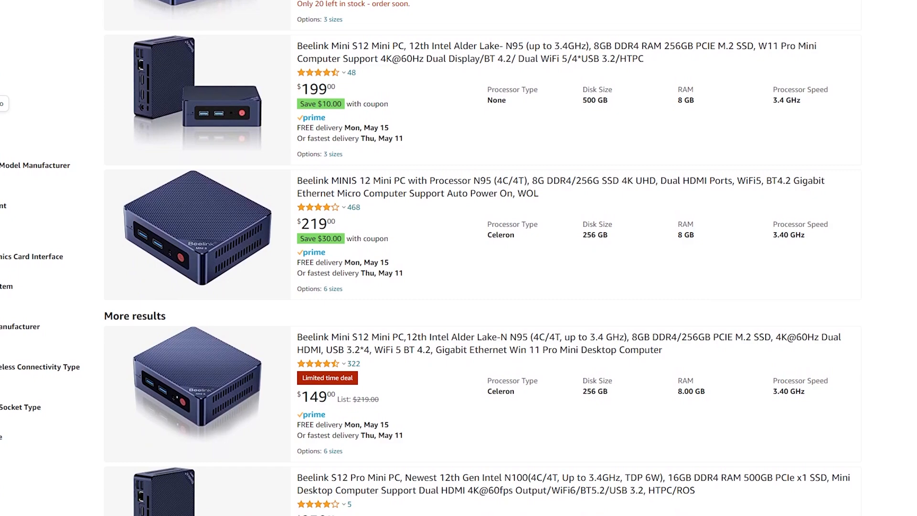
scroll(down, 3)
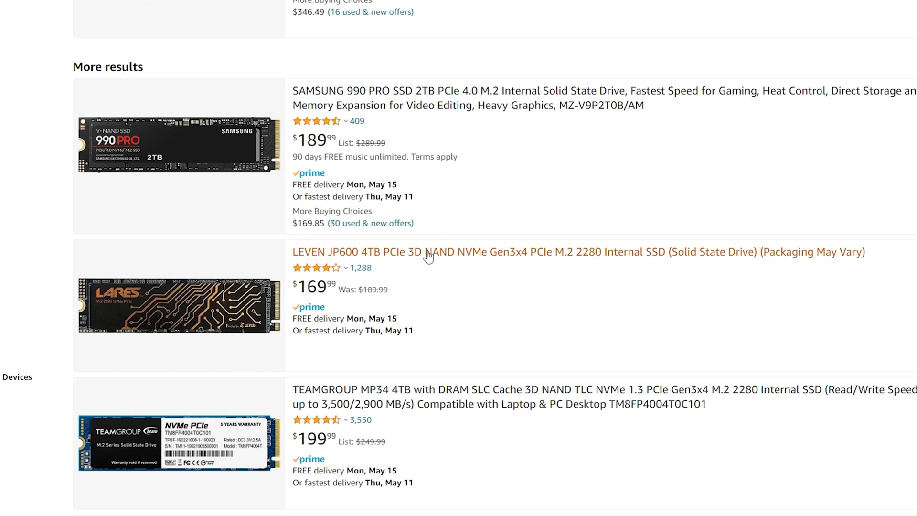
click(578, 252)
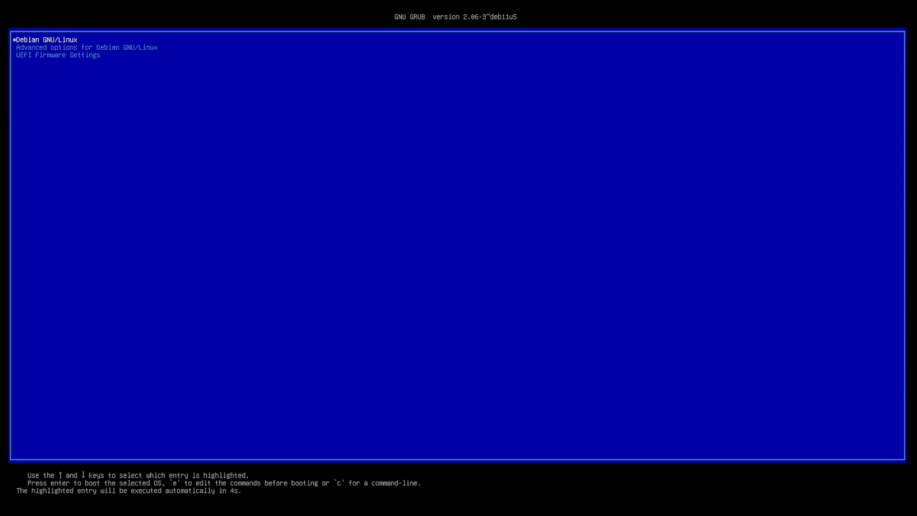
key(Return)
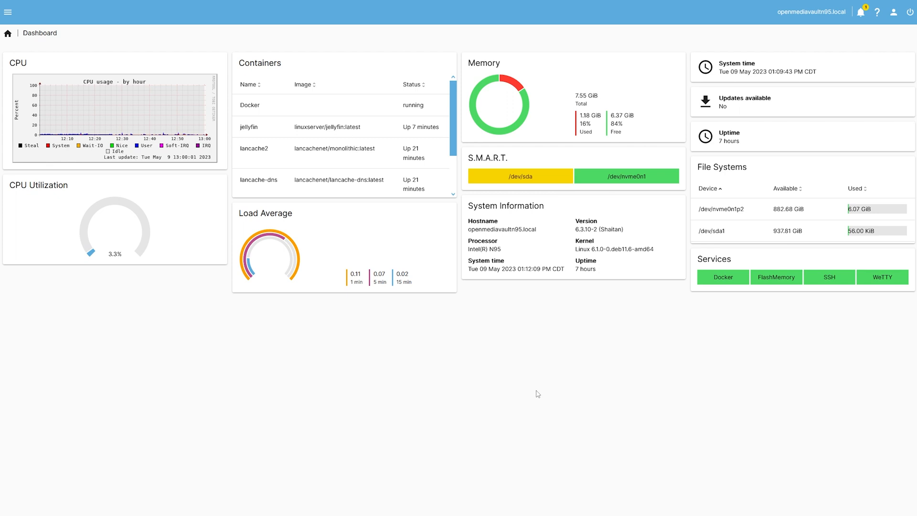
mouse_move(517, 345)
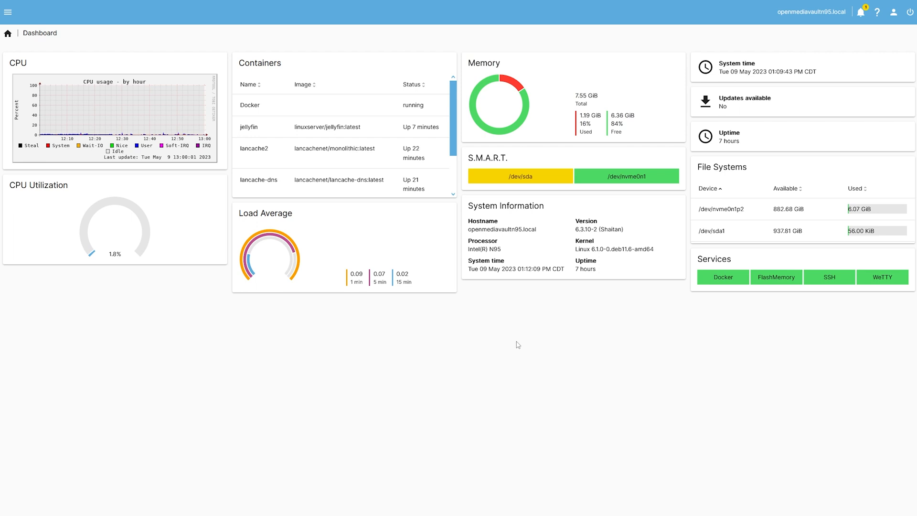
mouse_move(498, 339)
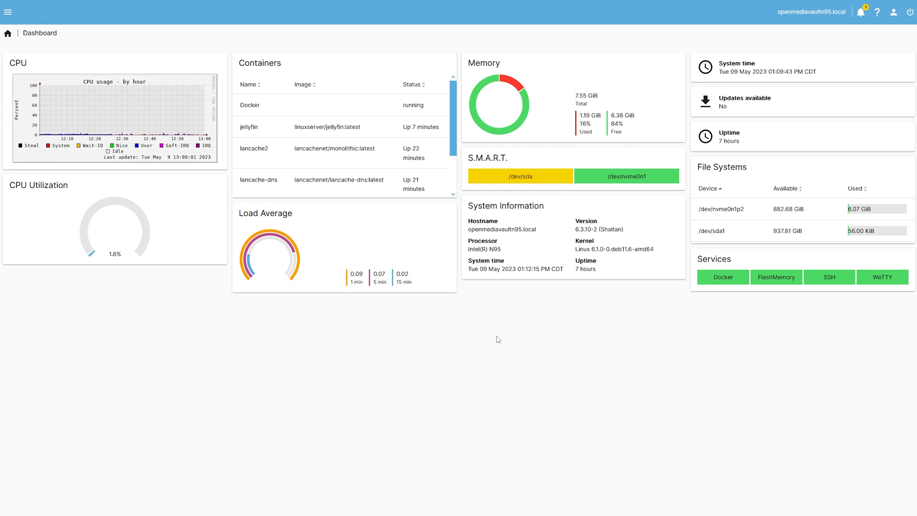
mouse_move(393, 311)
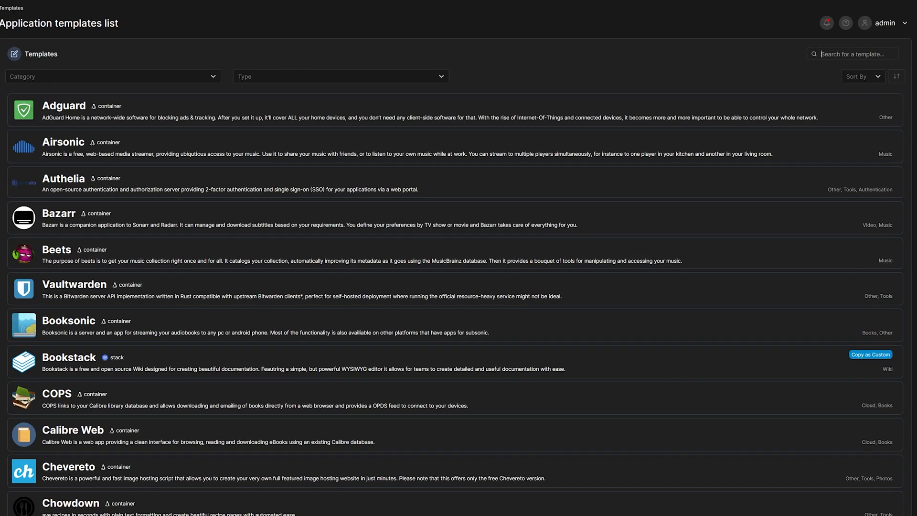
scroll(down, 3)
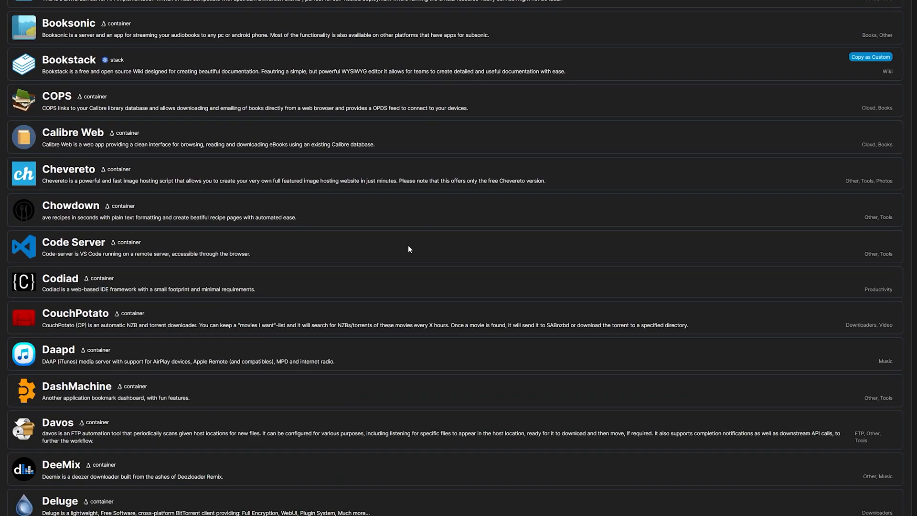
scroll(down, 3)
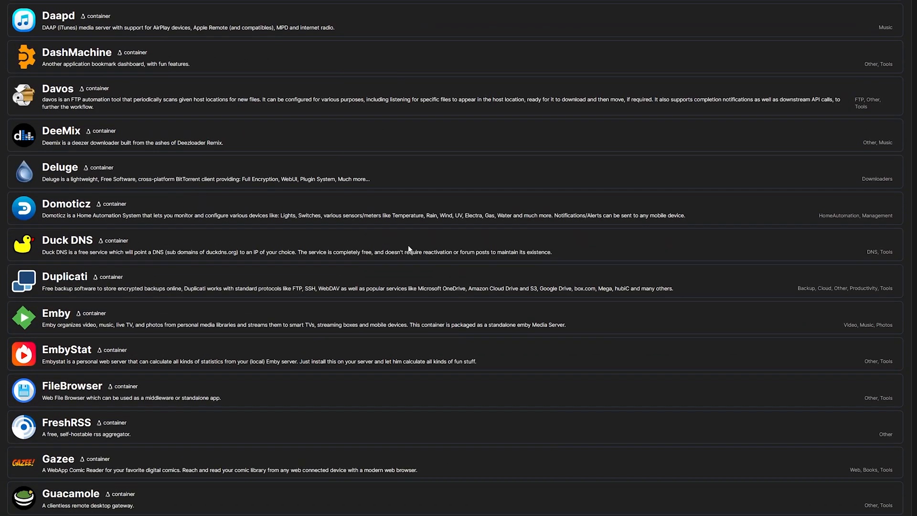
scroll(down, 3)
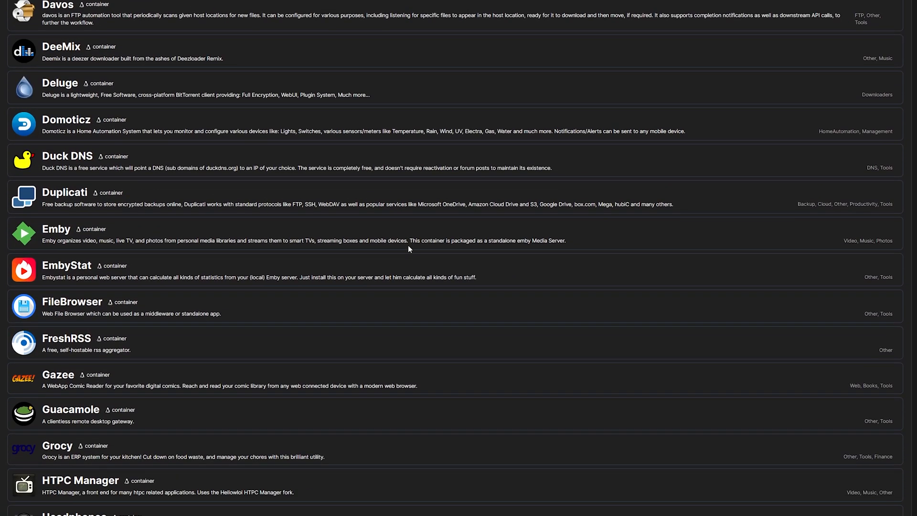
scroll(down, 3)
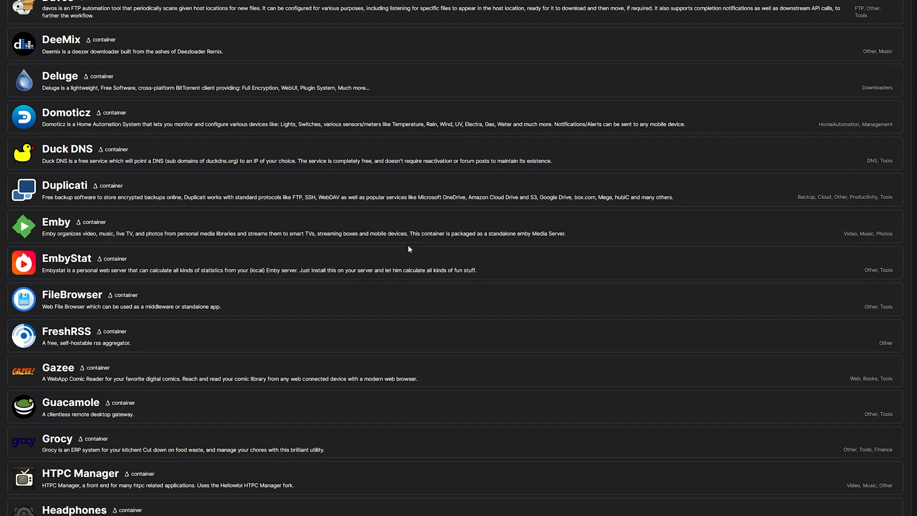
scroll(down, 3)
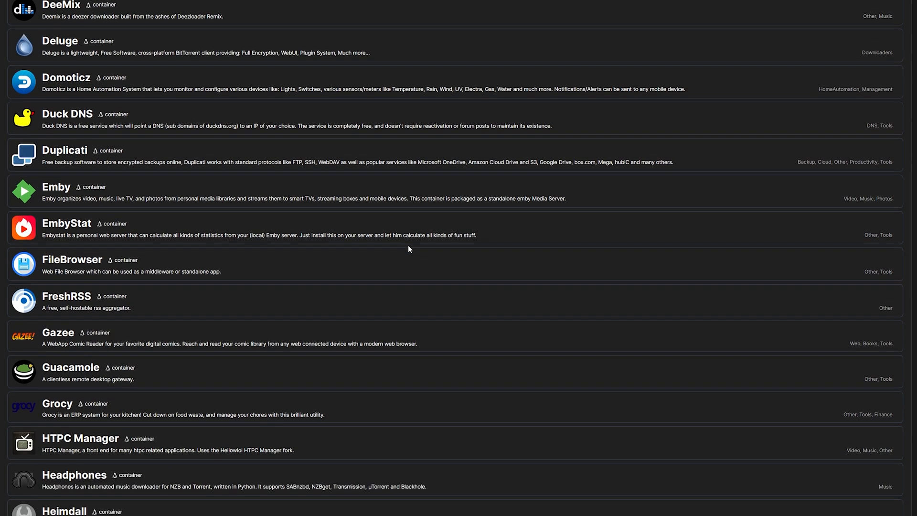
scroll(down, 3)
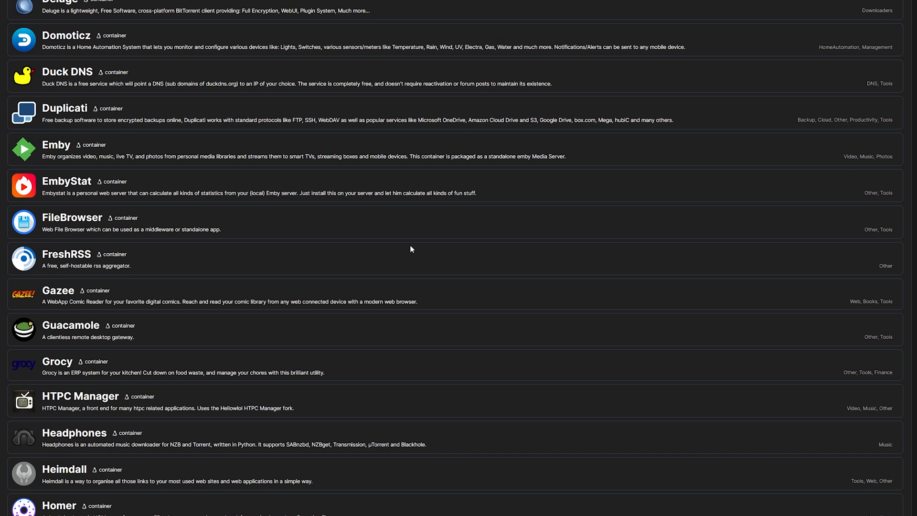
mouse_move(408, 270)
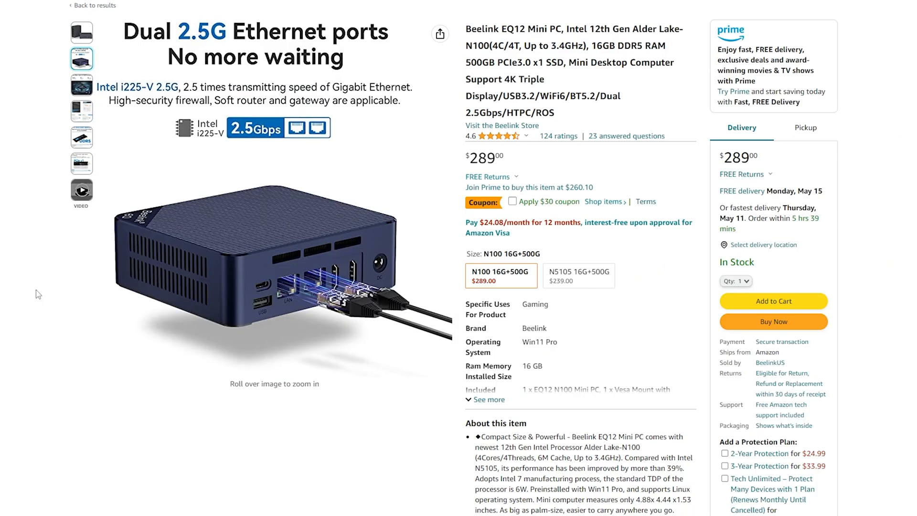
View the DDR5 4800MHz memory and 500GB PCIe NVMe SSD product images.
click(81, 136)
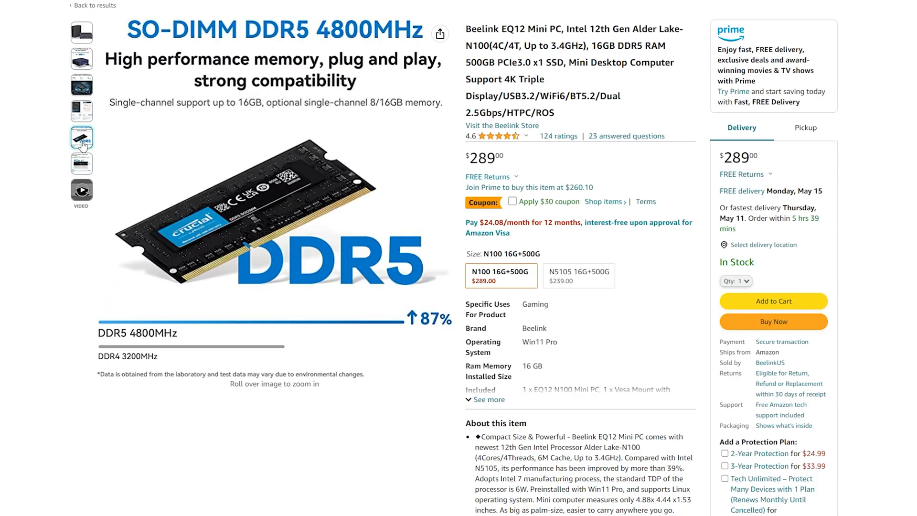
click(81, 163)
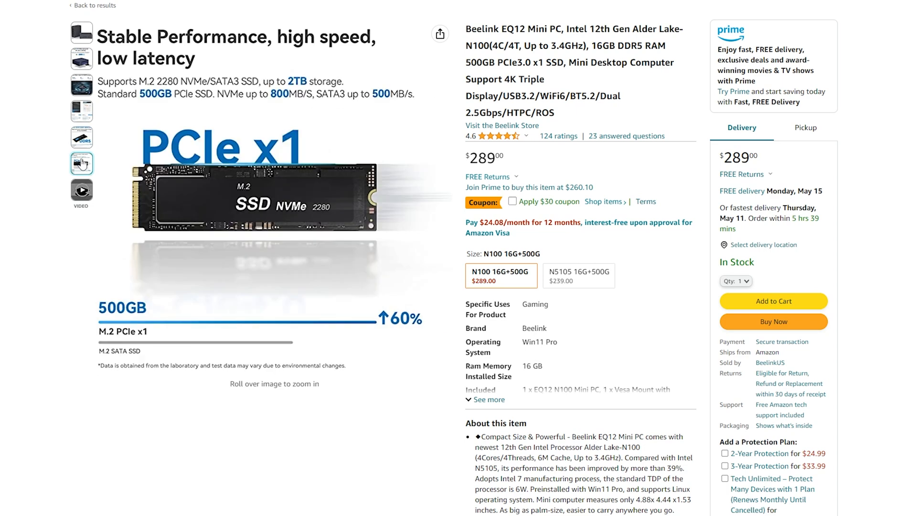